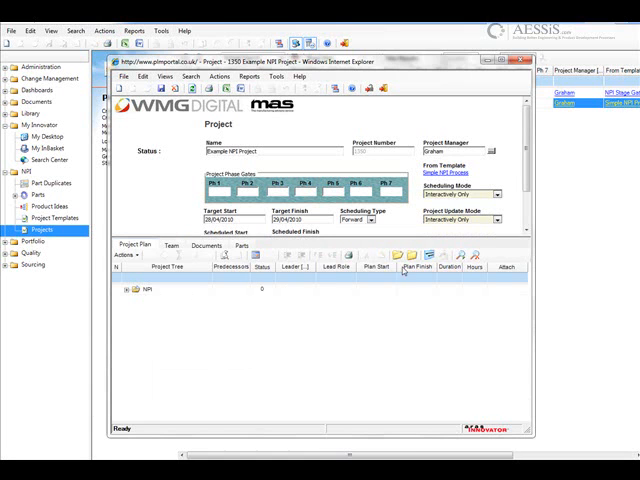
Expand the project plan and give the first tasks lead roles, including Manager.
{"action": "left_click", "coordinate": [396, 260]}
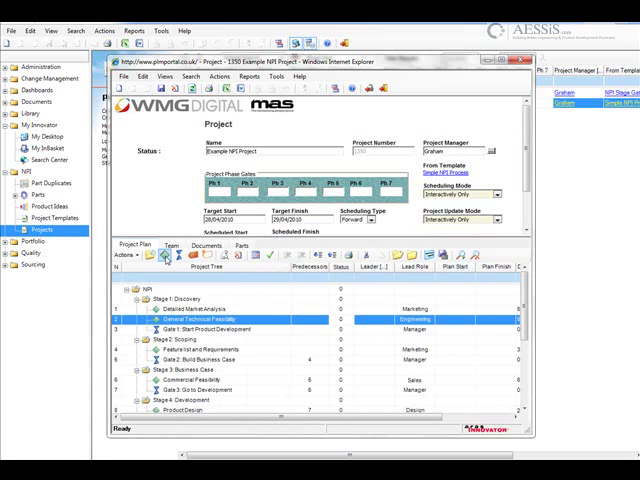
{"action": "left_click", "coordinate": [166, 256]}
{"action": "type", "text": "Extra Task"}
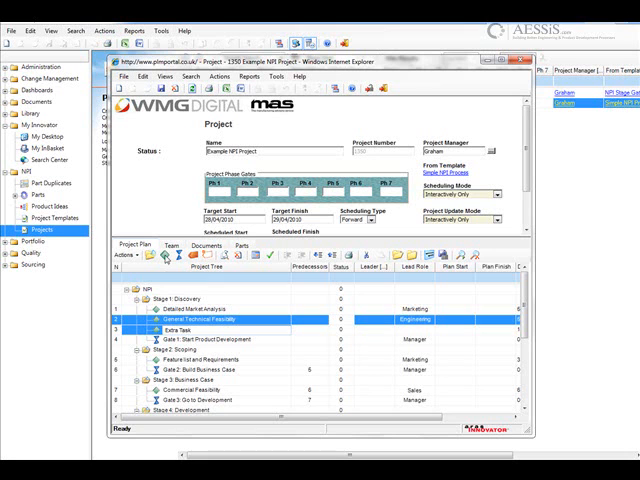
{"action": "left_click", "coordinate": [200, 340]}
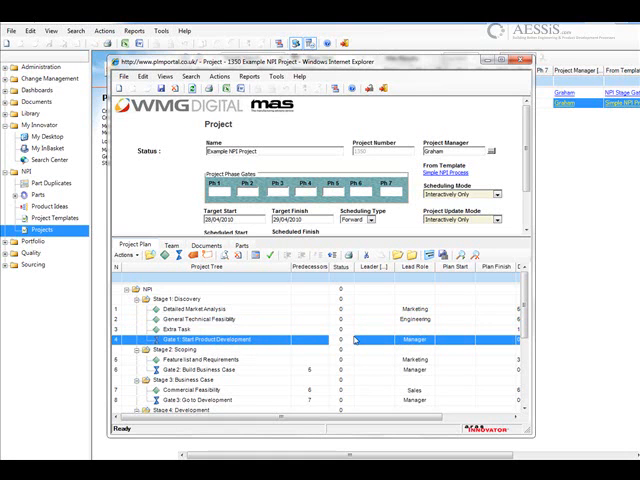
{"action": "left_click", "coordinate": [200, 328]}
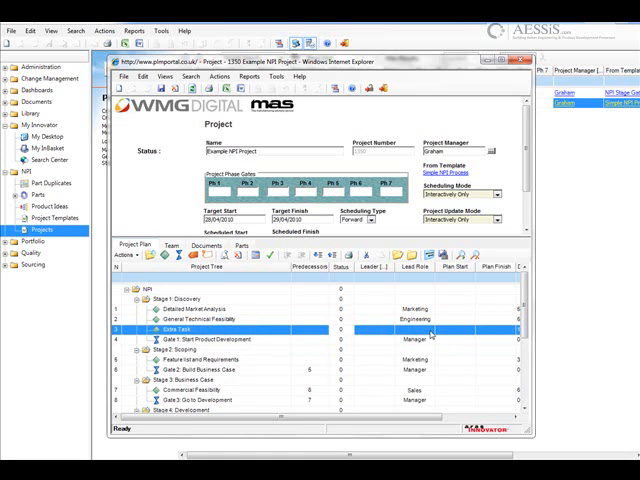
Give the remaining task the Design lead role and bring up the project's Team roles.
{"action": "left_click", "coordinate": [428, 330]}
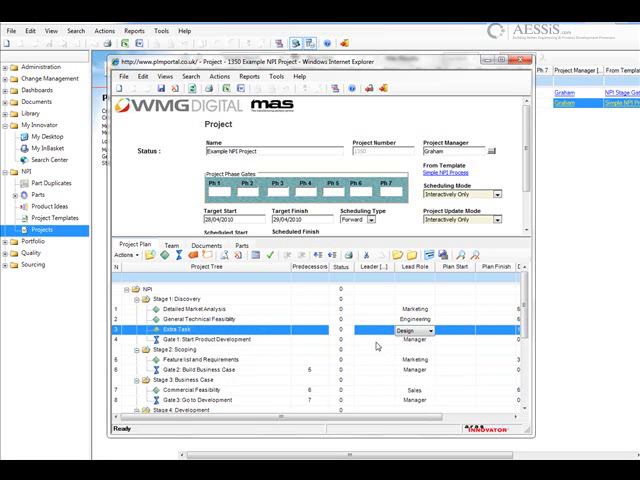
{"action": "left_click", "coordinate": [190, 340]}
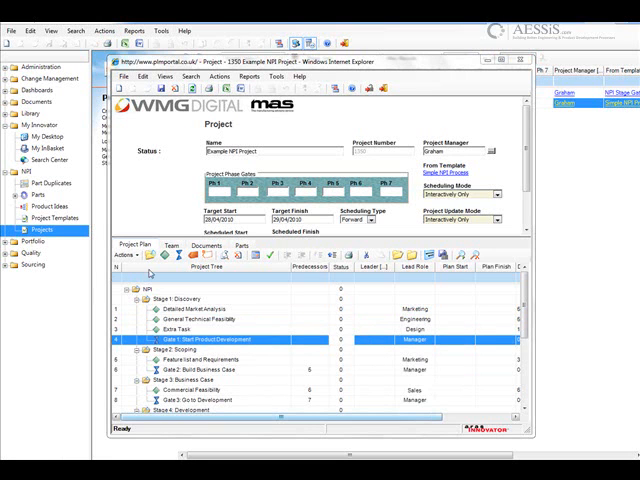
{"action": "left_click", "coordinate": [172, 244]}
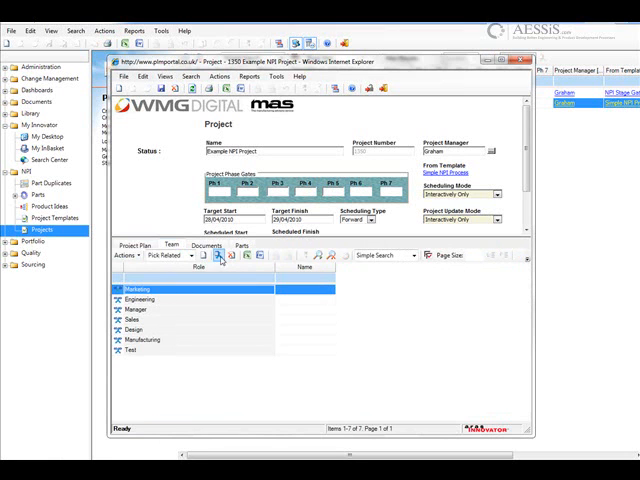
Assign team members to the Marketing and Engineering roles and save the project.
{"action": "left_click", "coordinate": [220, 256]}
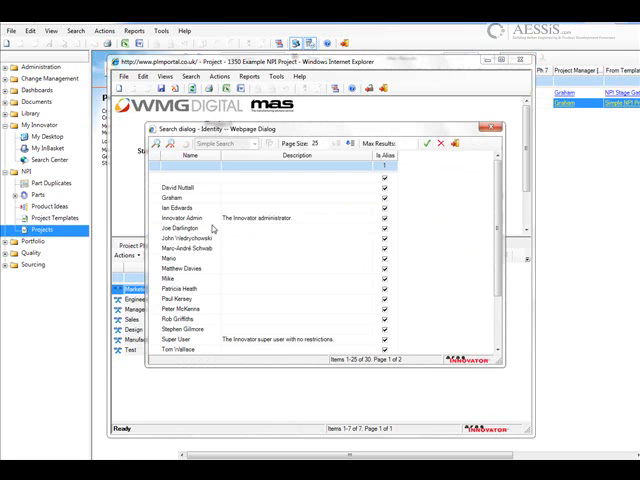
{"action": "mouse_move", "coordinate": [182, 350]}
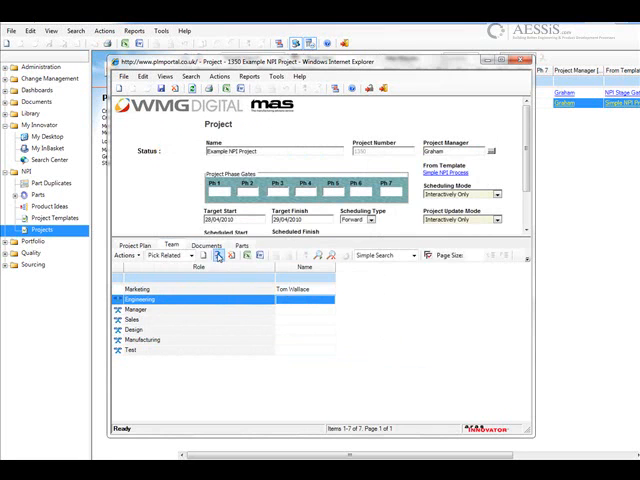
{"action": "left_click", "coordinate": [218, 256]}
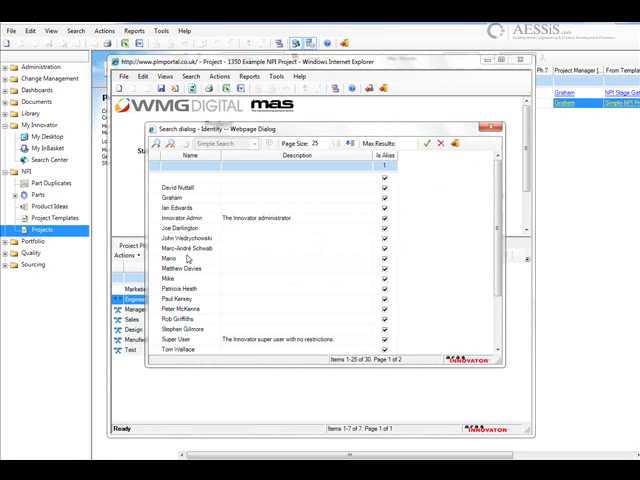
{"action": "left_click", "coordinate": [184, 250]}
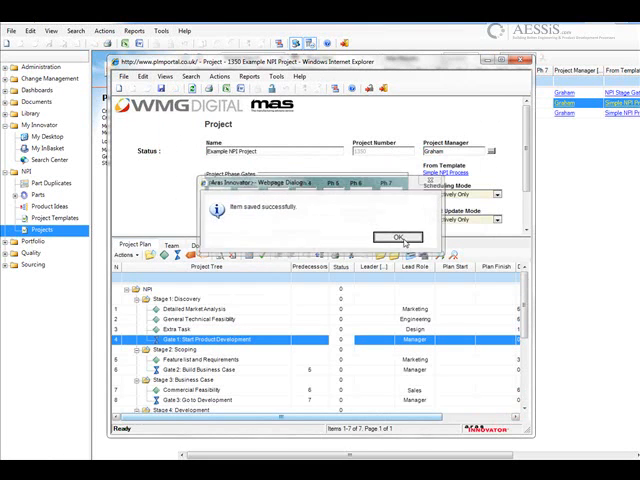
{"action": "left_click", "coordinate": [392, 236]}
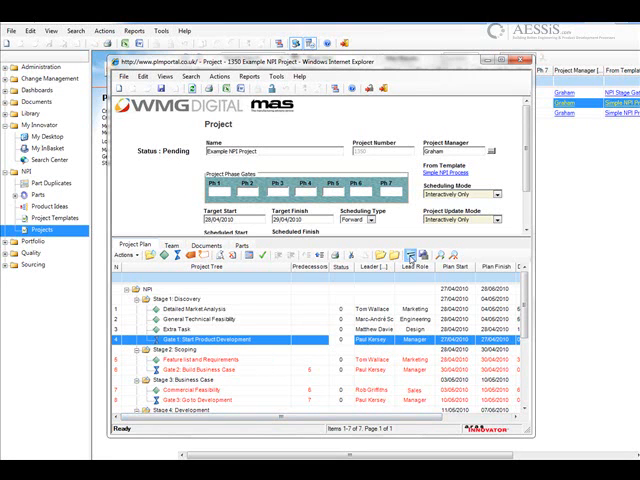
{"action": "mouse_move", "coordinate": [410, 256]}
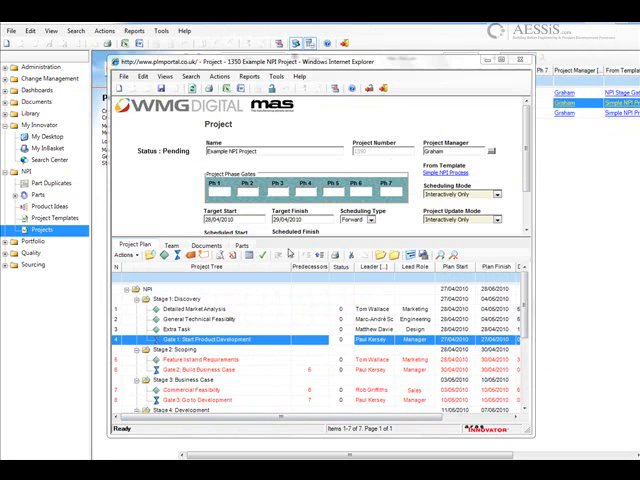
{"action": "mouse_move", "coordinate": [400, 148]}
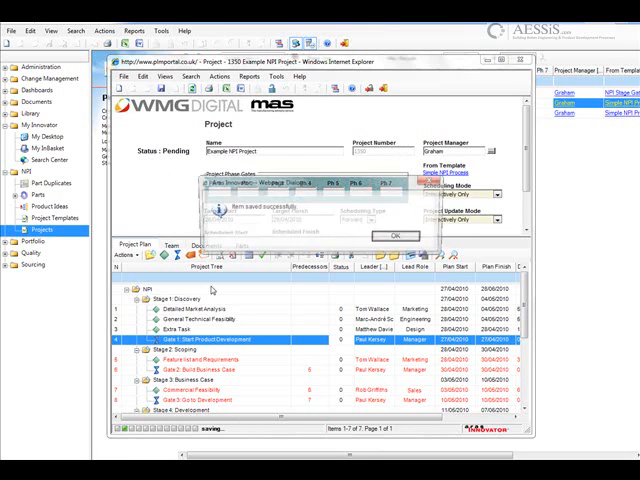
Schedule the project so tasks get dates and a red critical path, then save it.
{"action": "left_click", "coordinate": [388, 236]}
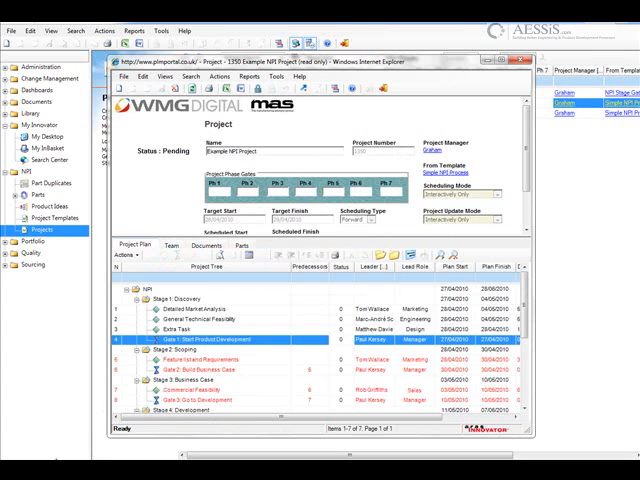
{"action": "mouse_move", "coordinate": [300, 88]}
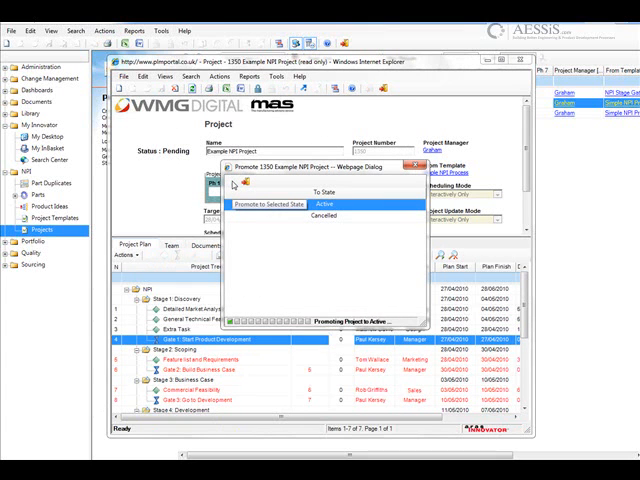
Promote Example NPI Project to the Active state.
{"action": "left_click", "coordinate": [284, 204]}
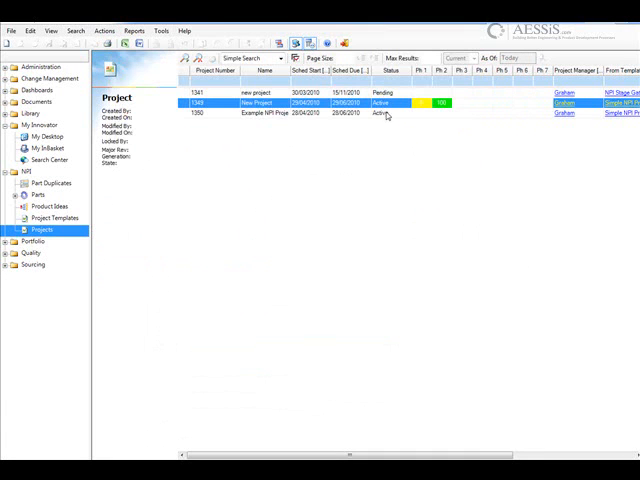
{"action": "mouse_move", "coordinate": [184, 230]}
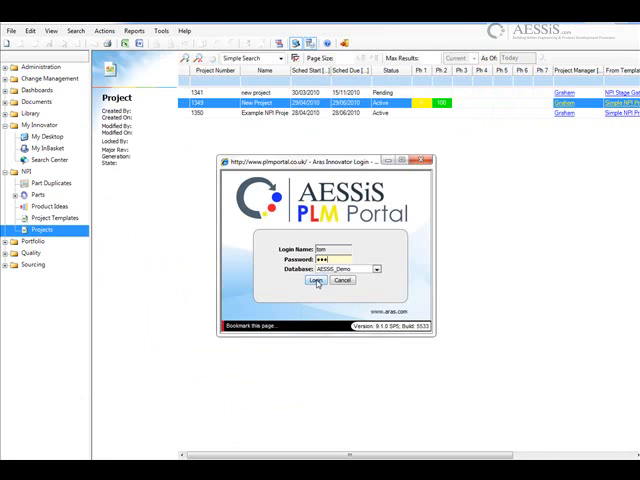
Sign in as a team member and open the Detailed Market Analysis activity's completion form from My InBasket.
{"action": "left_click", "coordinate": [316, 280]}
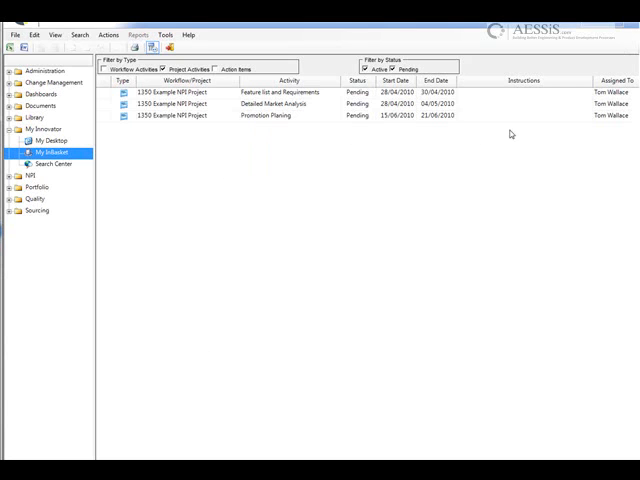
{"action": "left_click", "coordinate": [396, 80]}
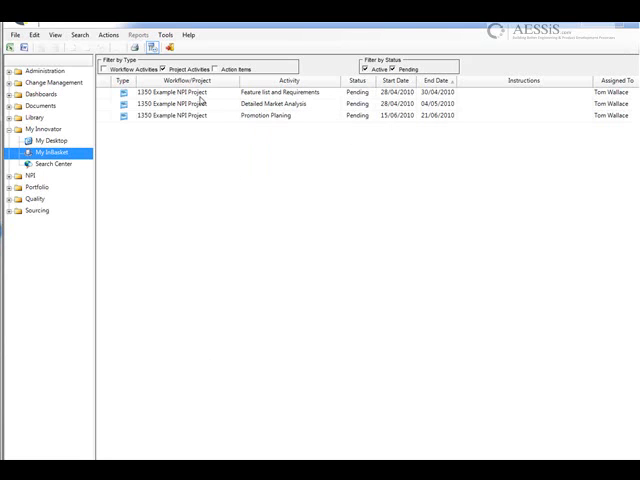
{"action": "right_click", "coordinate": [180, 92]}
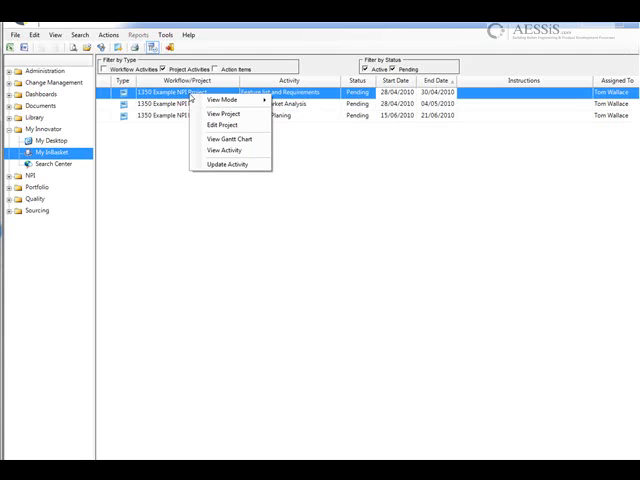
{"action": "left_click", "coordinate": [234, 148]}
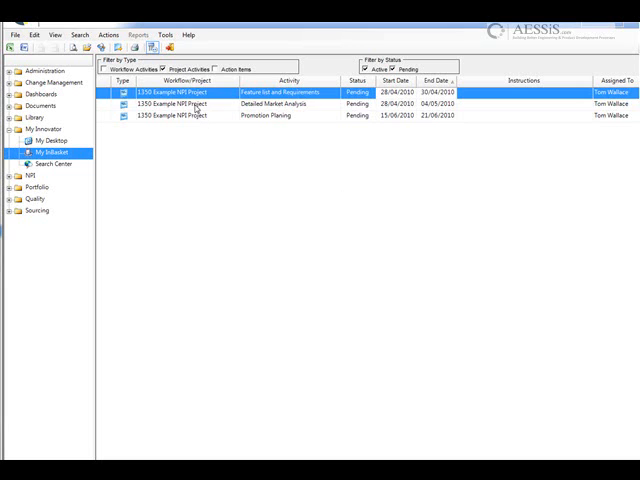
{"action": "left_click", "coordinate": [300, 104]}
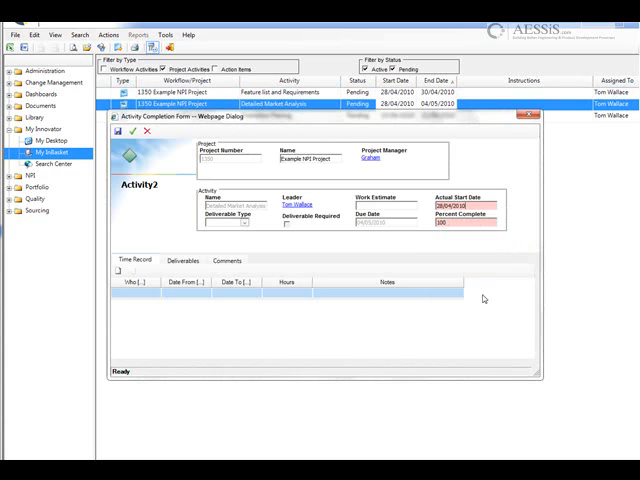
{"action": "mouse_move", "coordinate": [312, 256]}
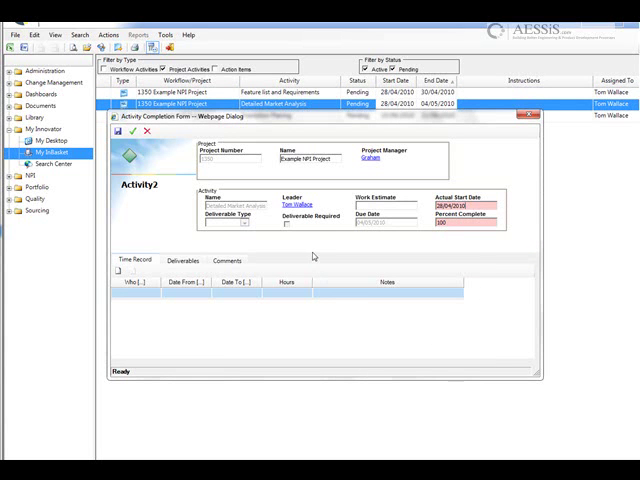
{"action": "mouse_move", "coordinate": [156, 156]}
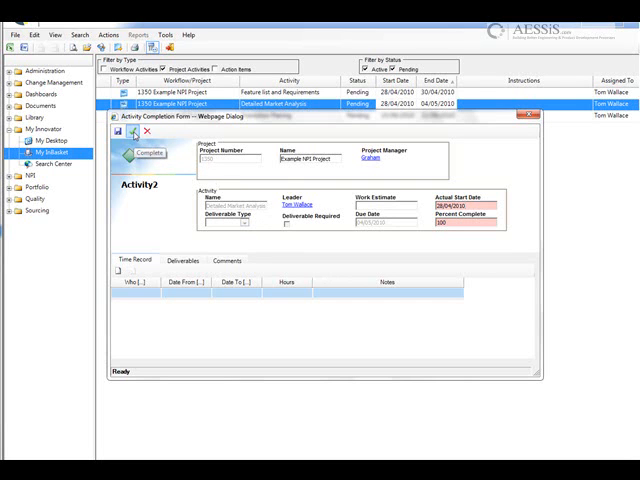
Complete Activity 2 (Detailed Market Analysis) and return to the Projects list.
{"action": "left_click", "coordinate": [152, 152]}
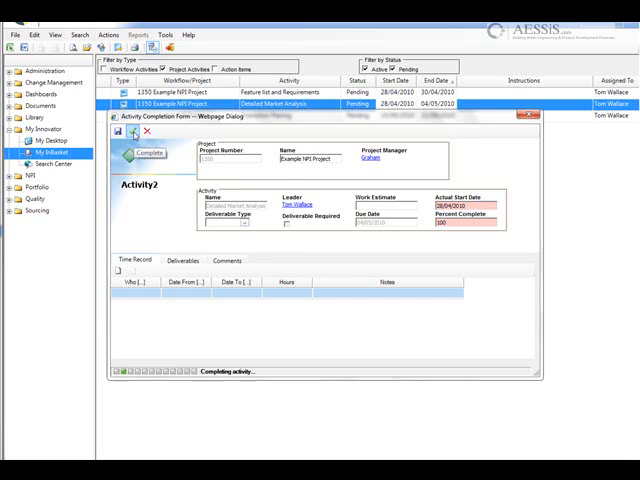
{"action": "left_click", "coordinate": [148, 152]}
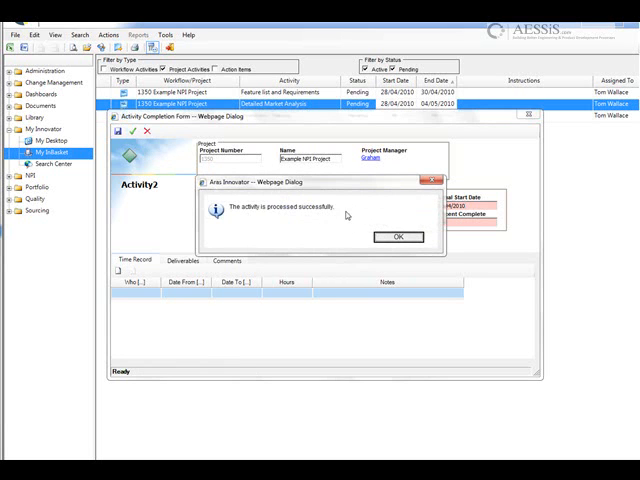
{"action": "left_click", "coordinate": [396, 236]}
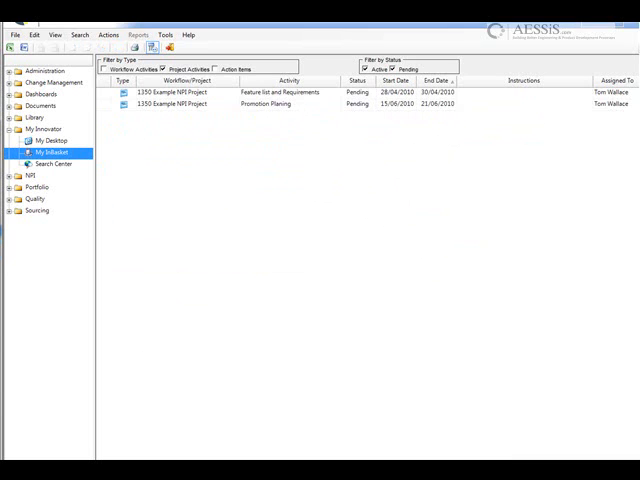
{"action": "left_click", "coordinate": [42, 228]}
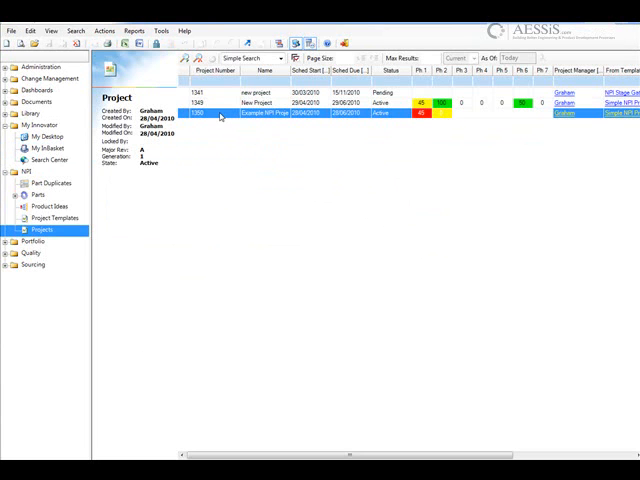
{"action": "mouse_move", "coordinate": [252, 138]}
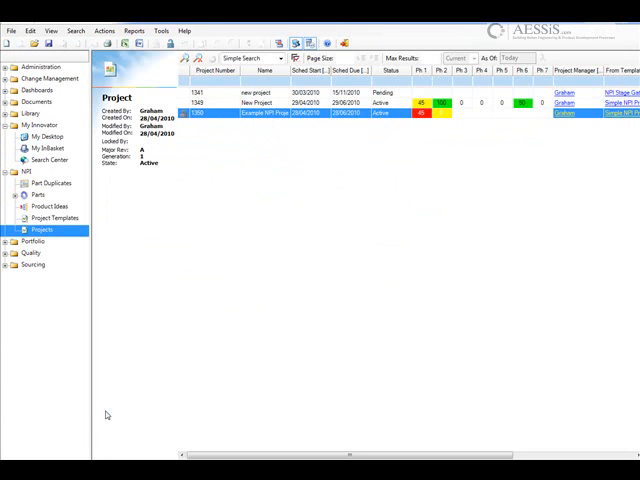
Open Example NPI Project with its plan expanded, then bring up the portal sign-in.
{"action": "double_click", "coordinate": [260, 112]}
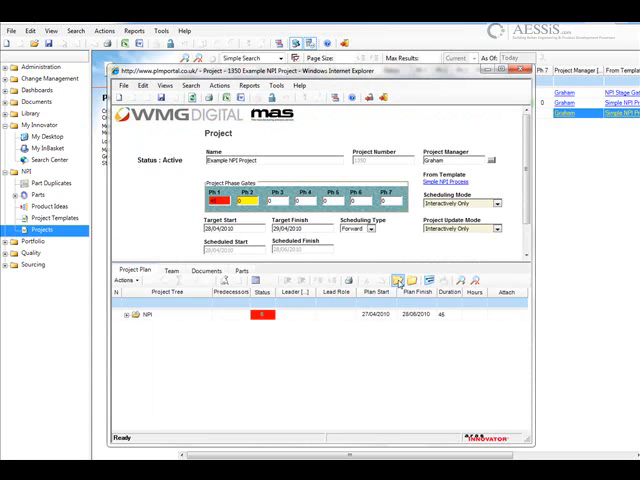
{"action": "left_click", "coordinate": [124, 314]}
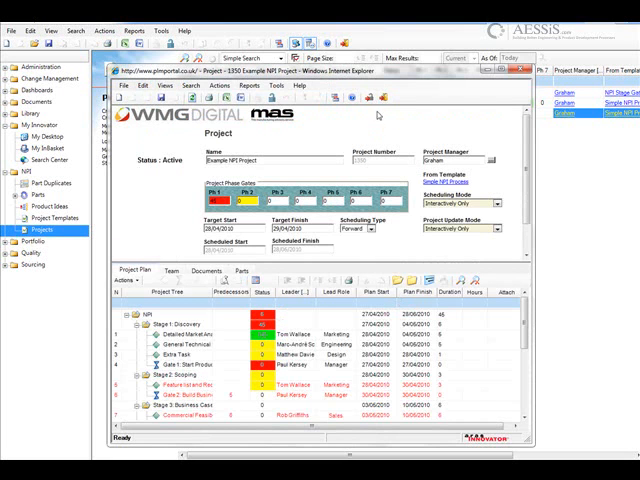
{"action": "left_click", "coordinate": [366, 96]}
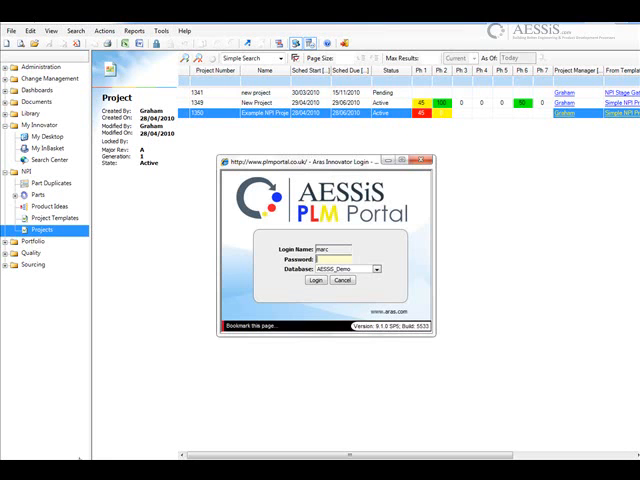
Sign in as another team member and open the General Technical Feasibility completion form.
{"action": "left_click", "coordinate": [336, 260]}
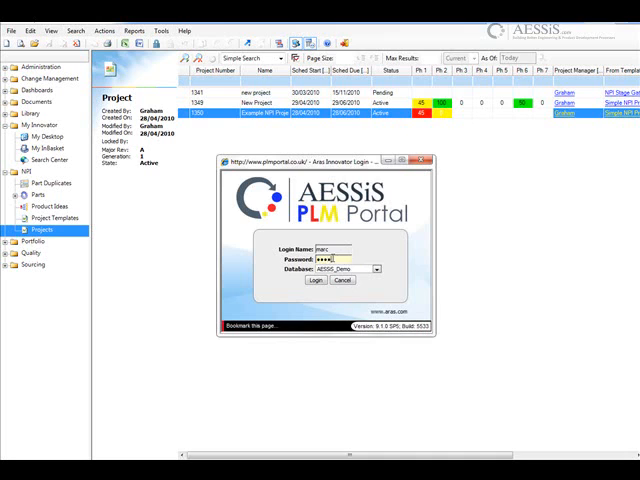
{"action": "left_click", "coordinate": [316, 280]}
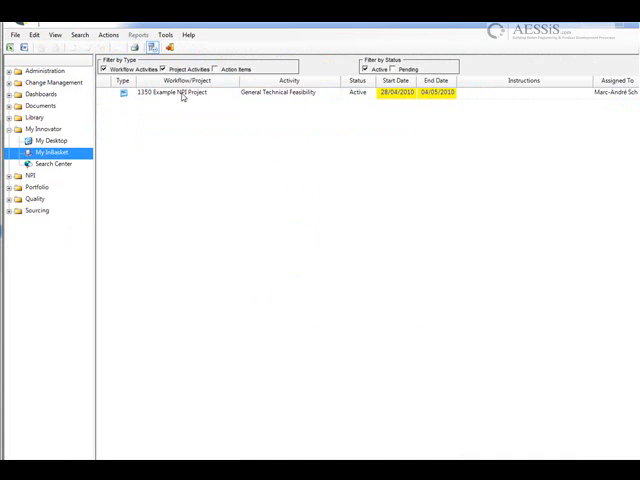
{"action": "left_click", "coordinate": [184, 92]}
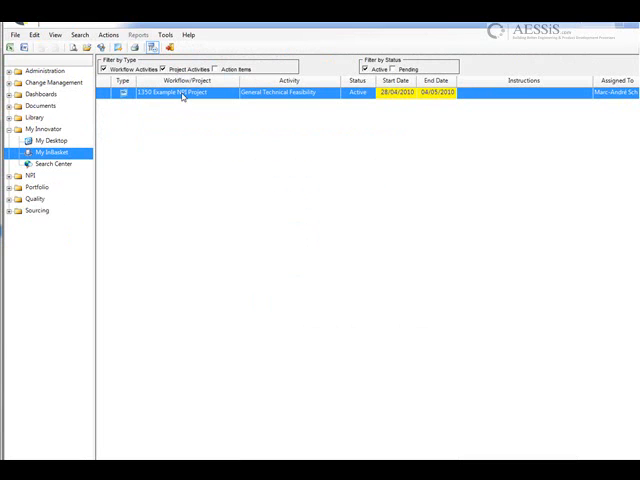
{"action": "right_click", "coordinate": [182, 92]}
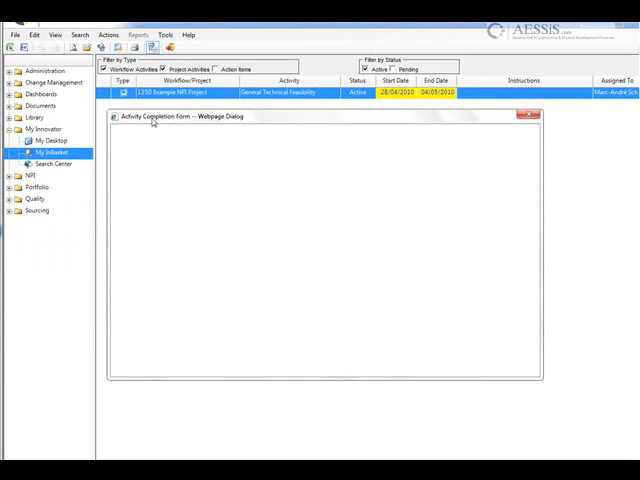
{"action": "mouse_move", "coordinate": [62, 256]}
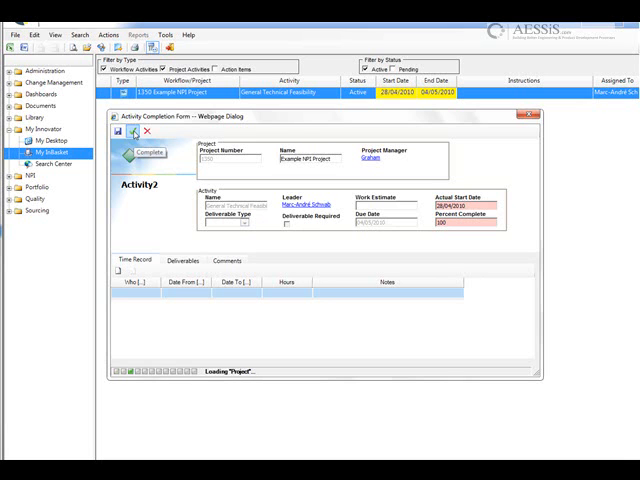
Complete the General Technical Feasibility activity, emptying the inbasket.
{"action": "left_click", "coordinate": [528, 114]}
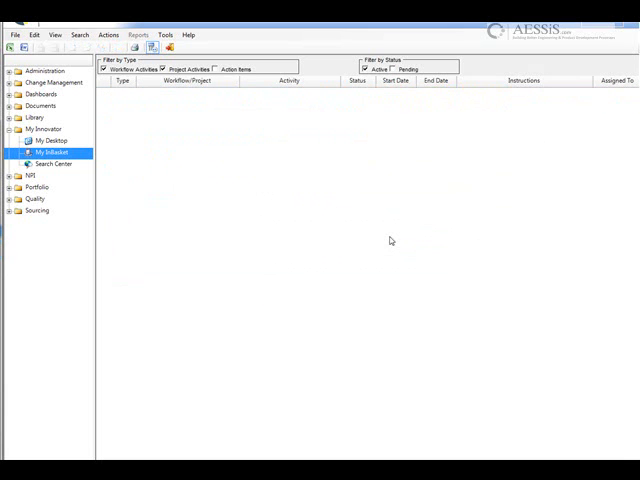
{"action": "mouse_move", "coordinate": [184, 94]}
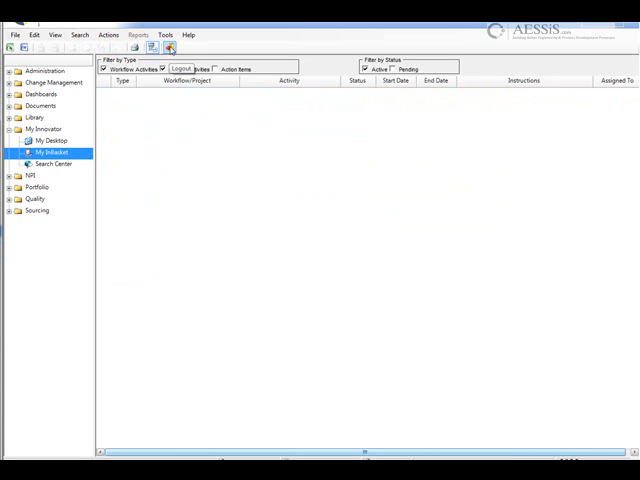
{"action": "left_click", "coordinate": [40, 228]}
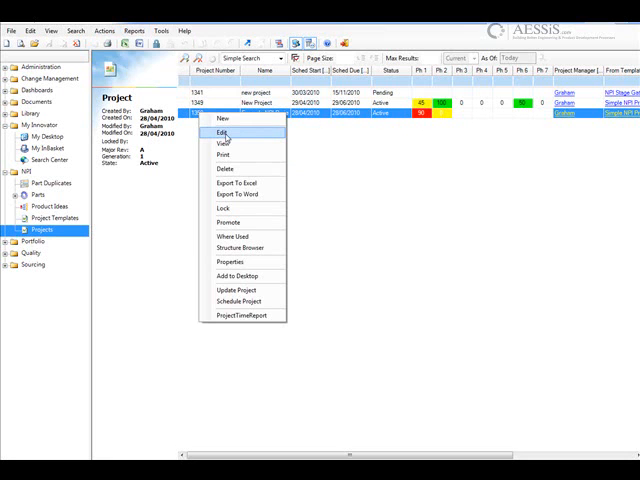
Reopen Example NPI Project for editing, expand its plan and bring up the Gantt chart.
{"action": "left_click", "coordinate": [224, 132]}
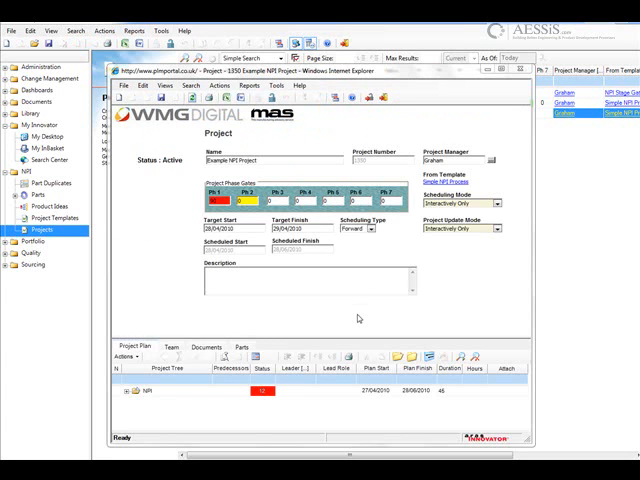
{"action": "mouse_move", "coordinate": [354, 294]}
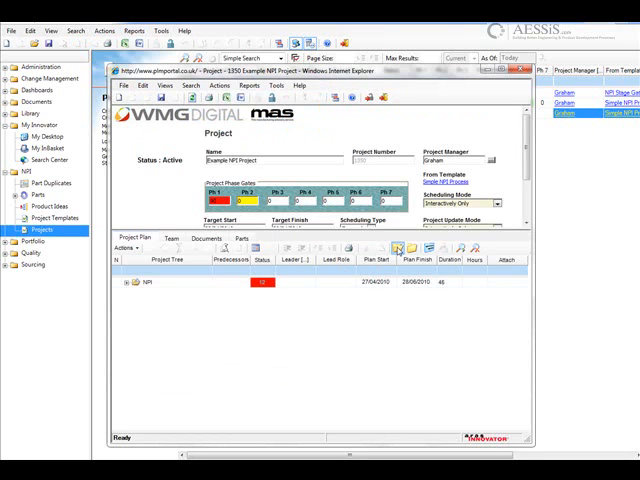
{"action": "left_click", "coordinate": [124, 282]}
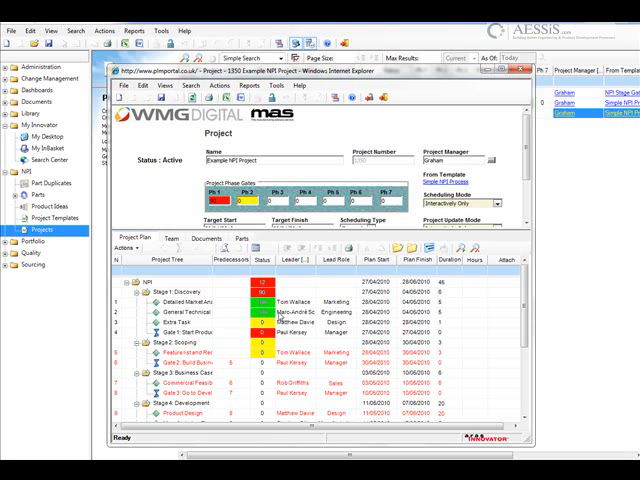
{"action": "mouse_move", "coordinate": [296, 316]}
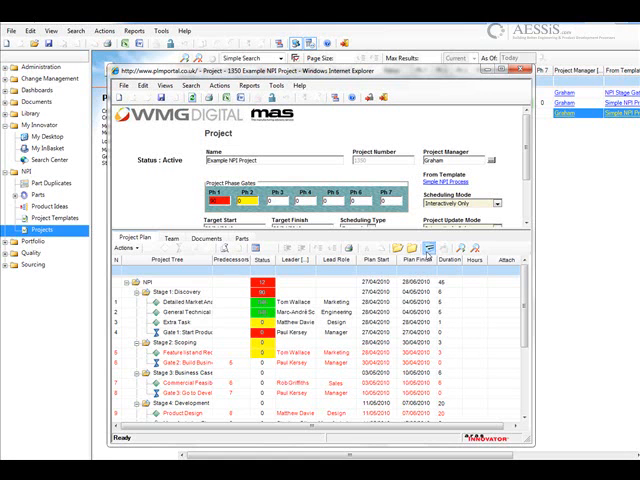
{"action": "left_click", "coordinate": [456, 258]}
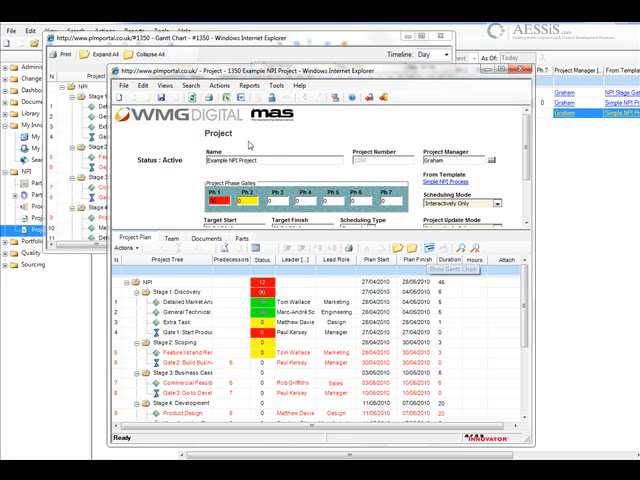